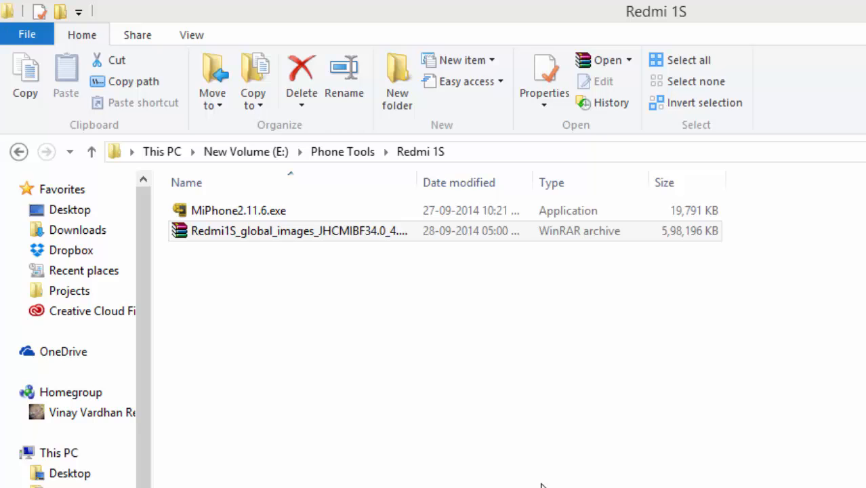
# Step: Launch the MiPhone2.11.6.exe installer, then dismiss it without installing, and select the ROM archive
pyautogui.click(238, 211)
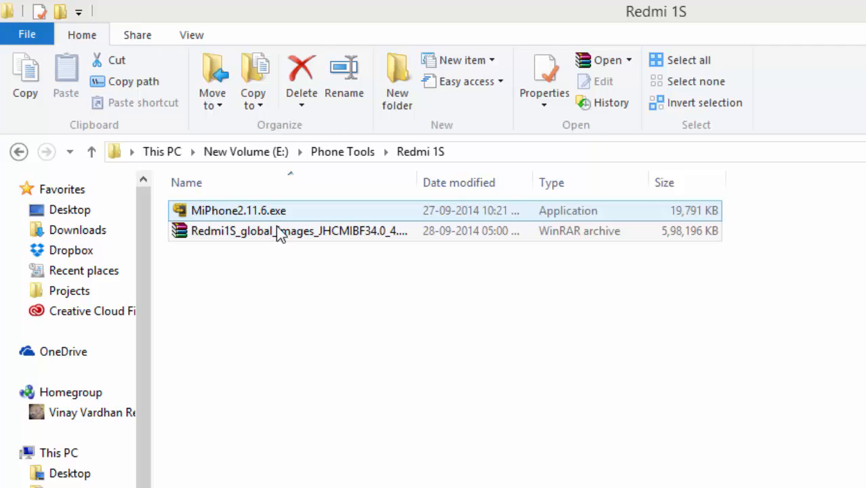
pyautogui.click(299, 231)
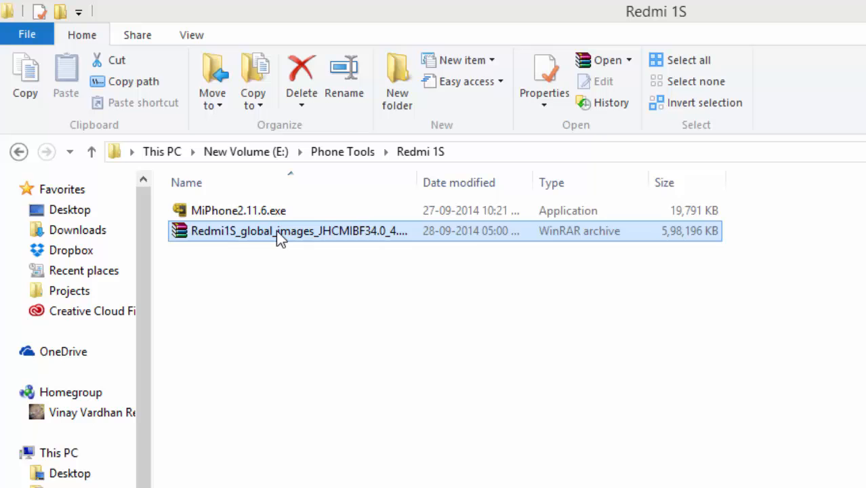
pyautogui.click(238, 211)
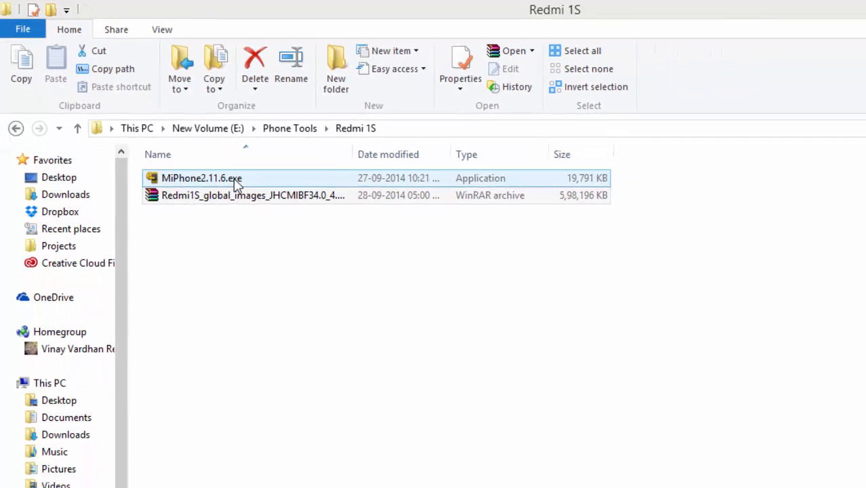
pyautogui.doubleClick(201, 178)
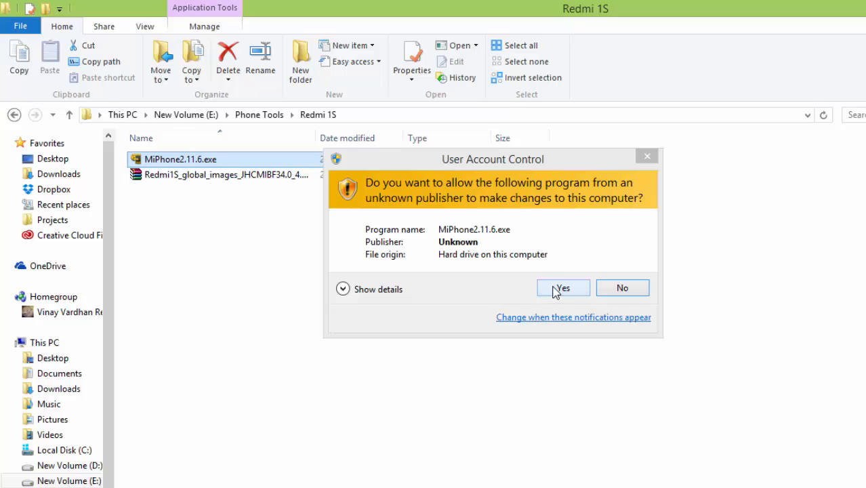
pyautogui.click(563, 287)
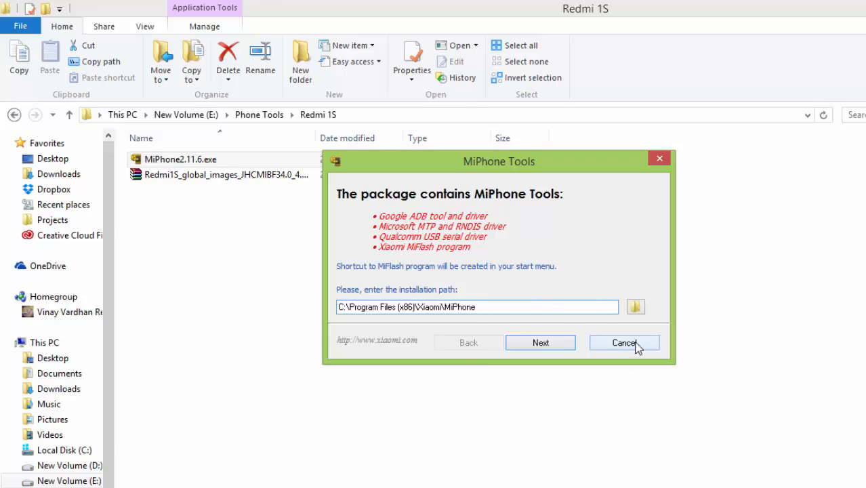
pyautogui.click(622, 343)
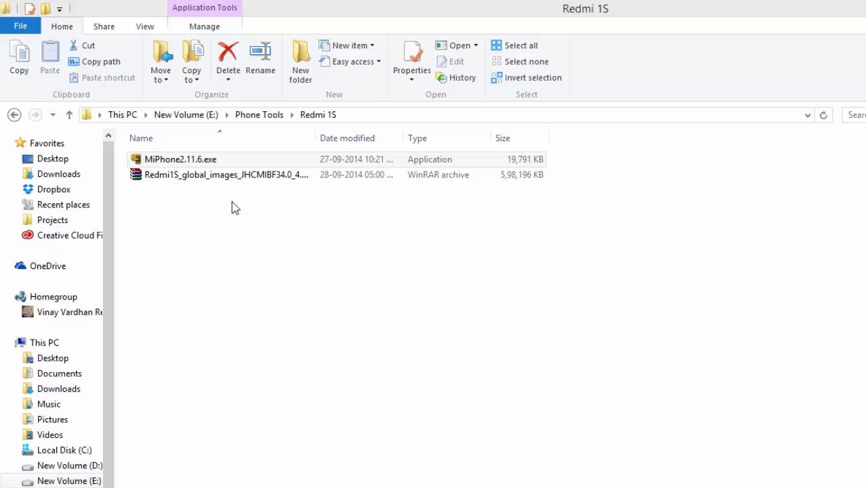
pyautogui.click(223, 175)
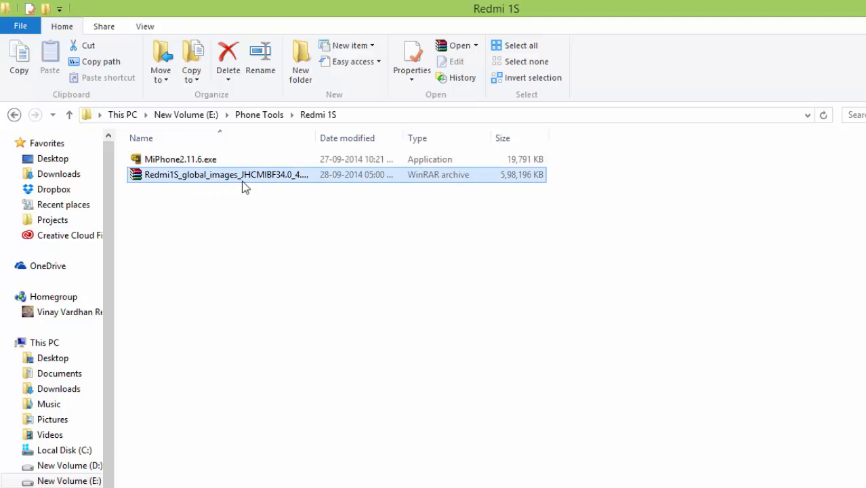
pyautogui.moveTo(264, 185)
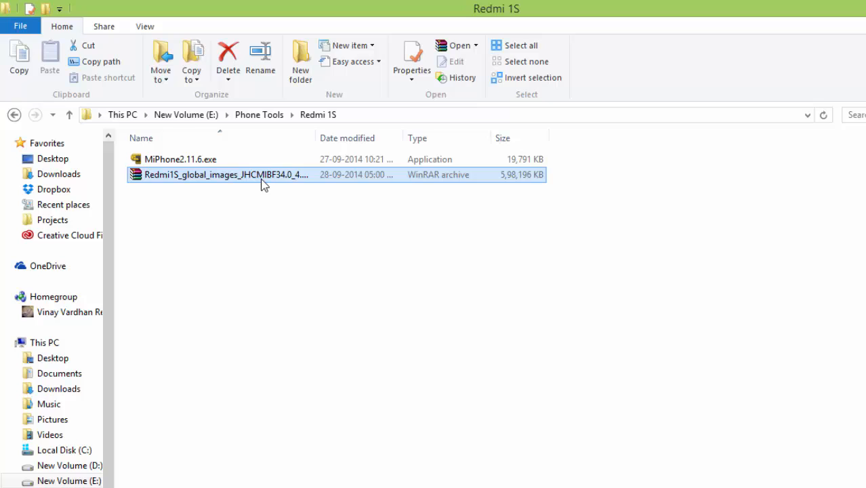
pyautogui.moveTo(267, 212)
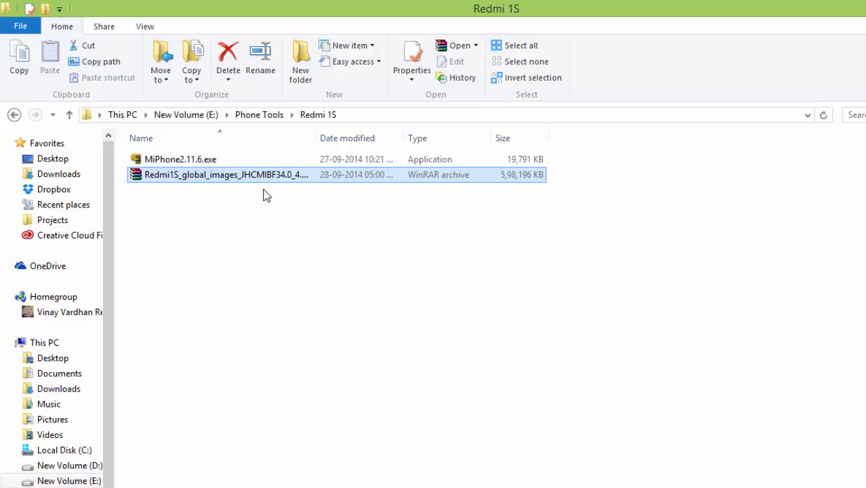
pyautogui.moveTo(252, 186)
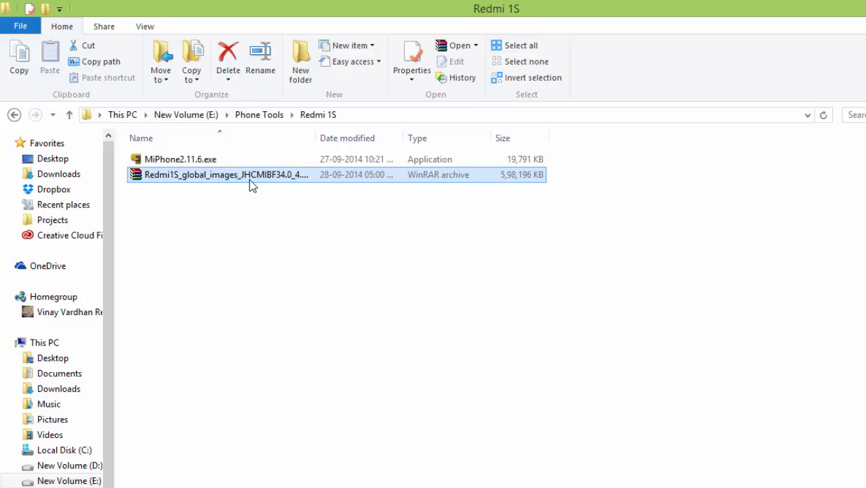
# Step: Extract the Redmi 1S ROM archive to Local Disk (C:) and close WinRAR
pyautogui.doubleClick(197, 174)
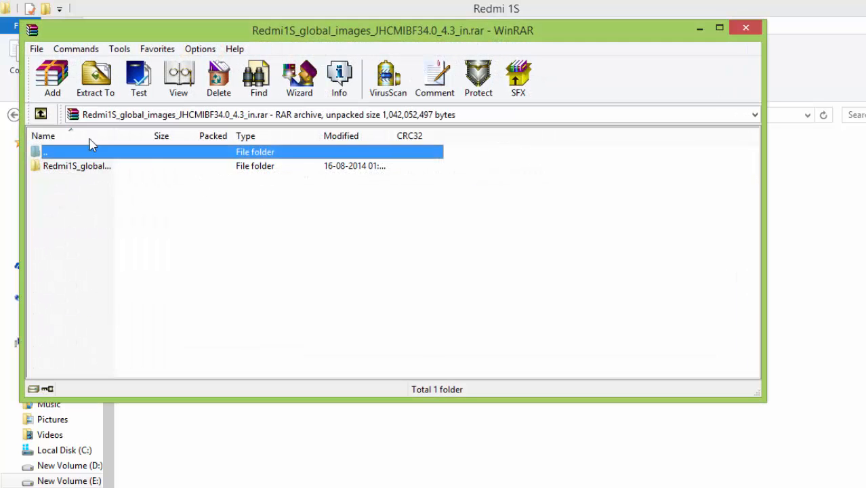
pyautogui.click(95, 78)
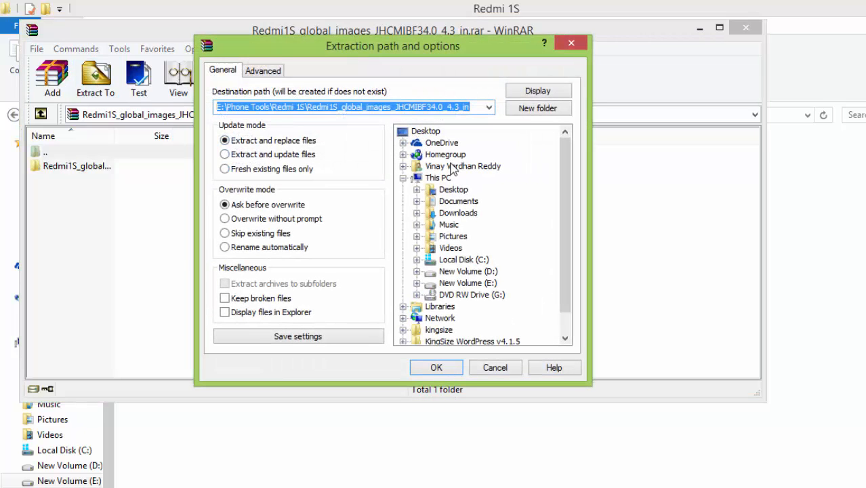
pyautogui.click(464, 259)
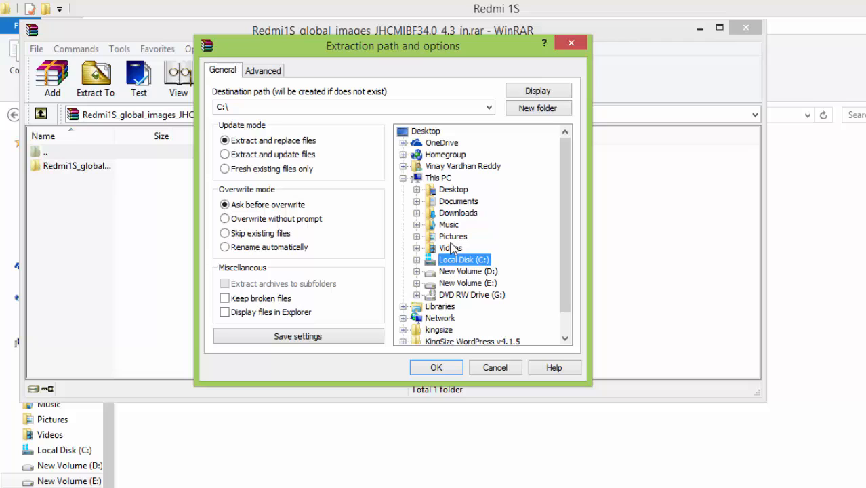
pyautogui.moveTo(463, 231)
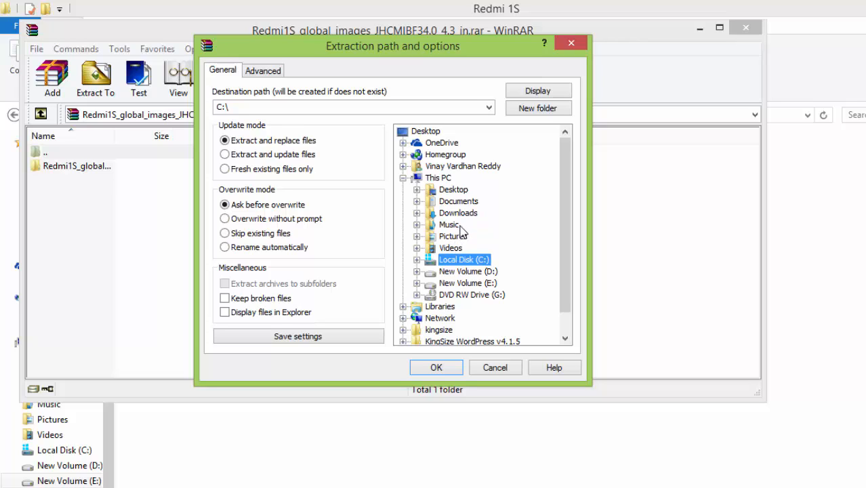
pyautogui.moveTo(461, 254)
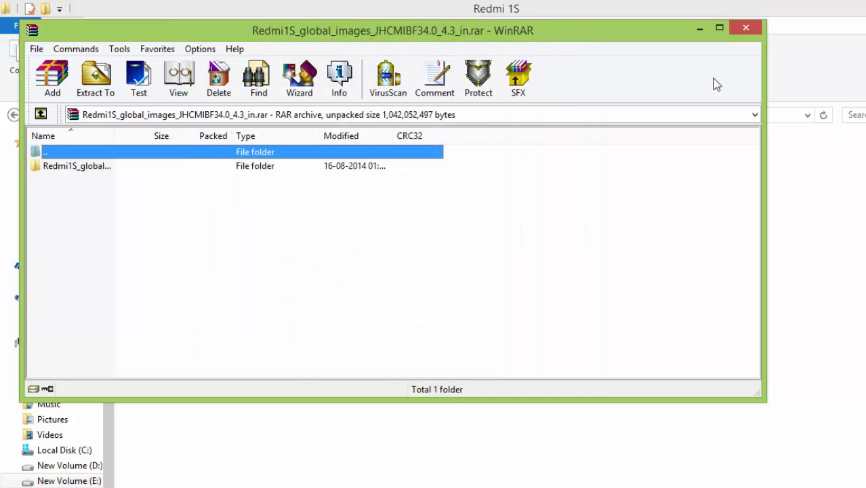
pyautogui.click(746, 27)
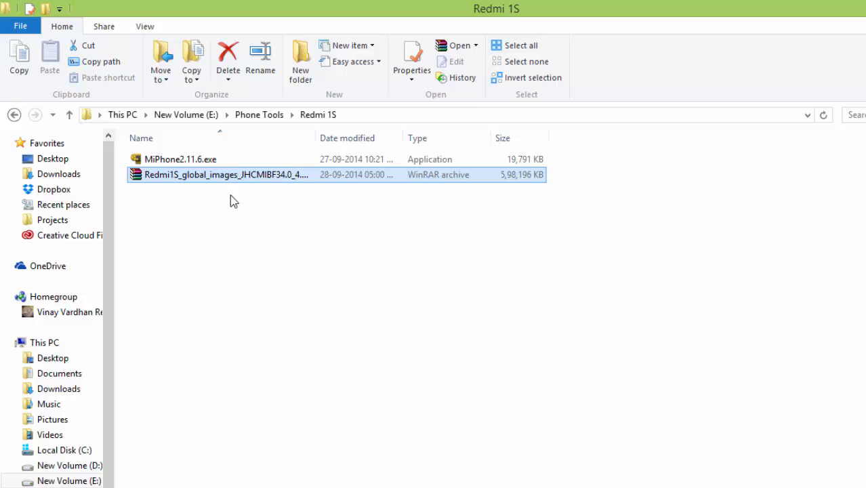
pyautogui.moveTo(232, 188)
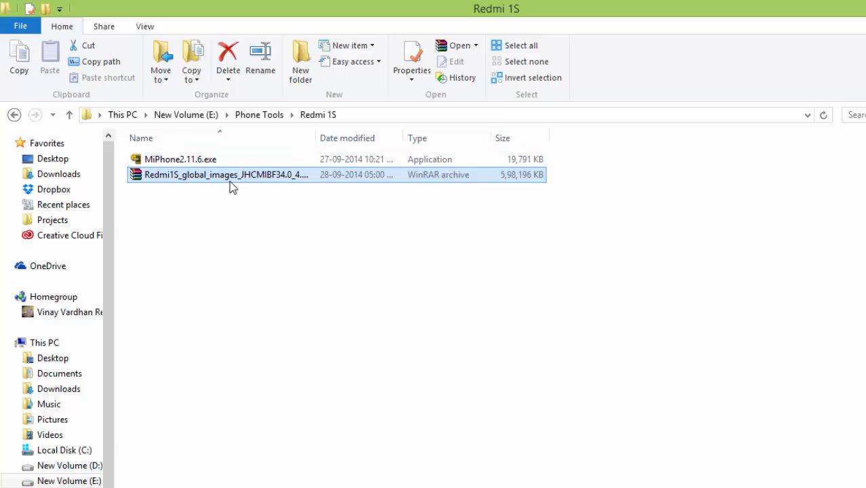
pyautogui.moveTo(299, 196)
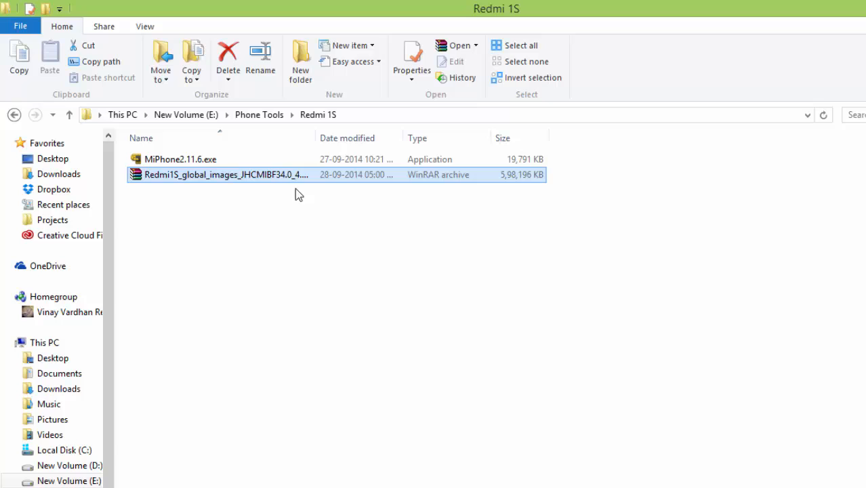
pyautogui.moveTo(338, 195)
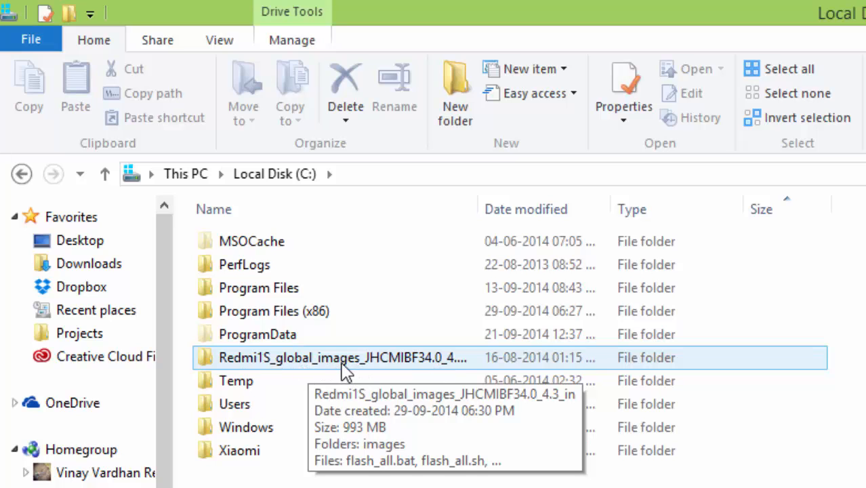
# Step: Open the extracted Redmi1S_global_images folder on Local Disk (C:)
pyautogui.doubleClick(341, 357)
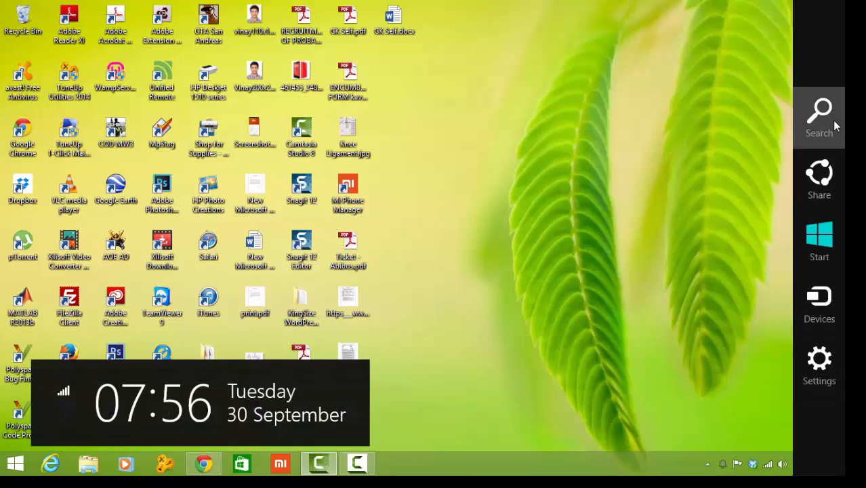
# Step: Search for 'miflas' in the Windows 8 Search charm
pyautogui.click(818, 115)
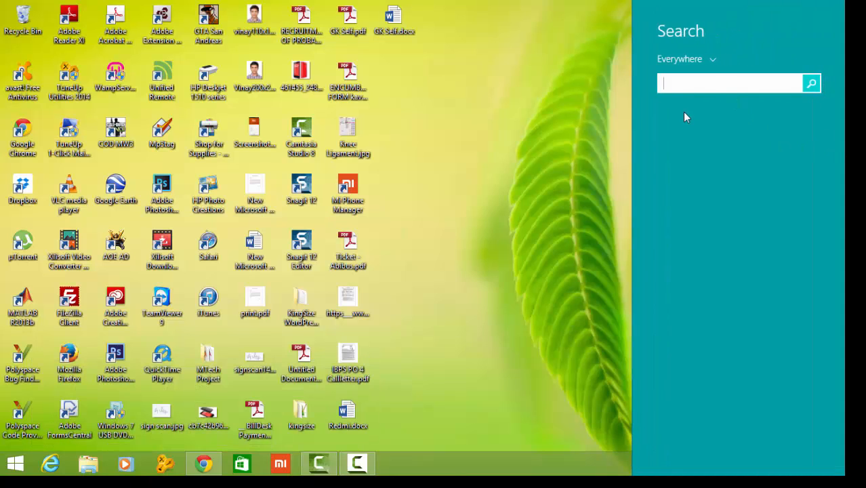
pyautogui.write('miflas')
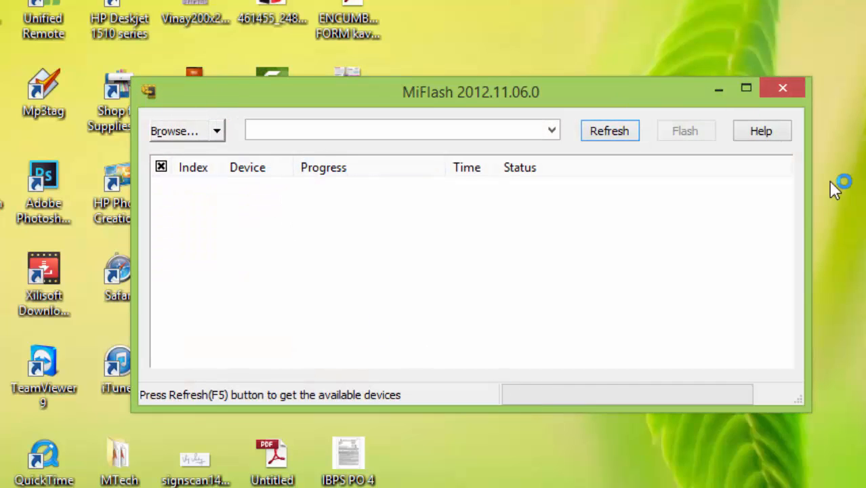
pyautogui.moveTo(278, 190)
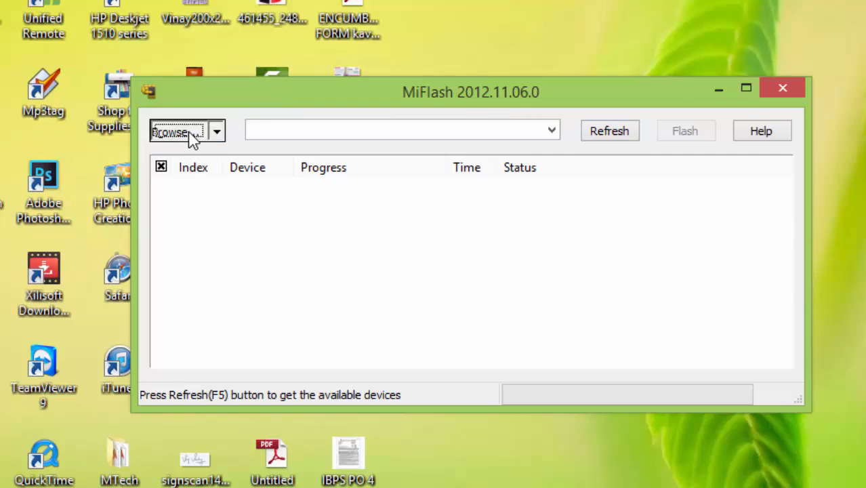
# Step: Set MiFlash's image source to the images folder inside Redmi1S_global_images on C:
pyautogui.click(177, 130)
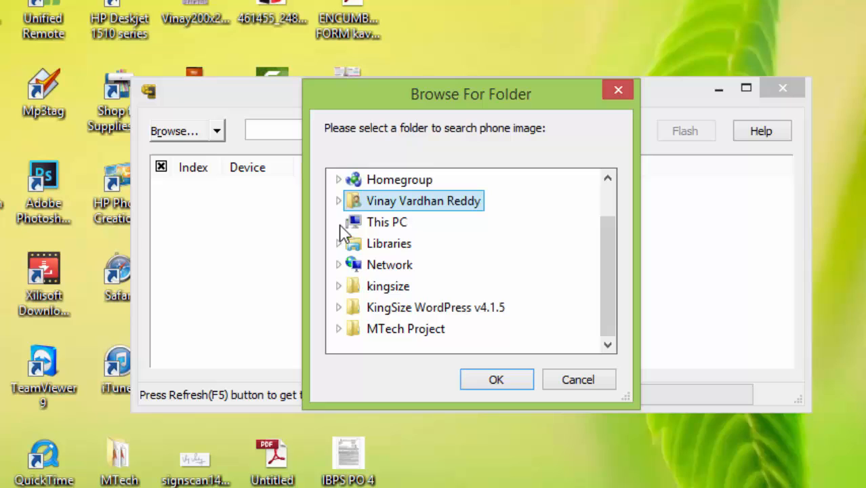
pyautogui.click(340, 222)
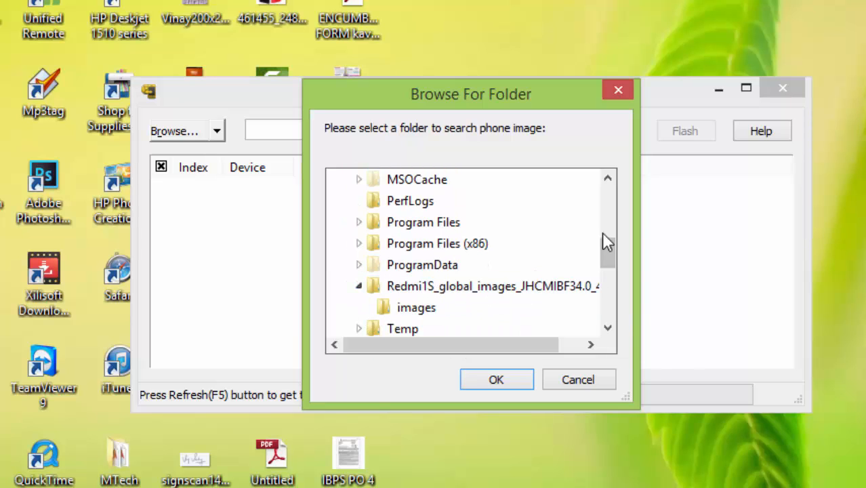
pyautogui.click(492, 243)
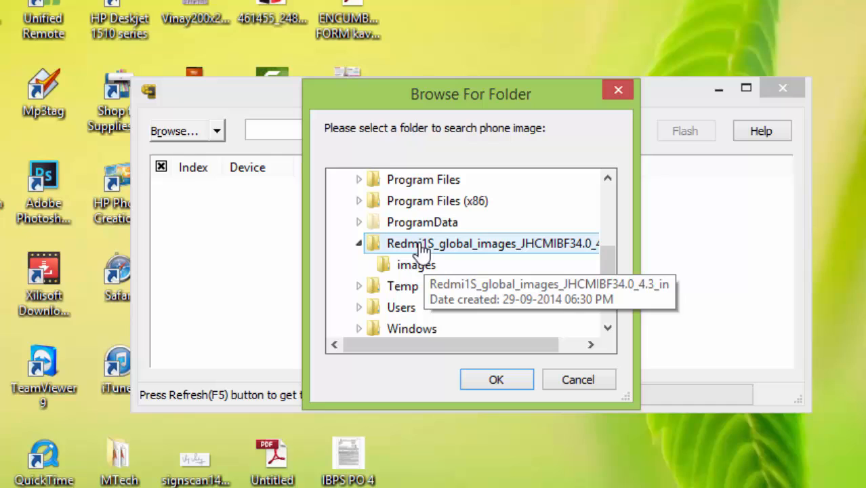
pyautogui.click(416, 264)
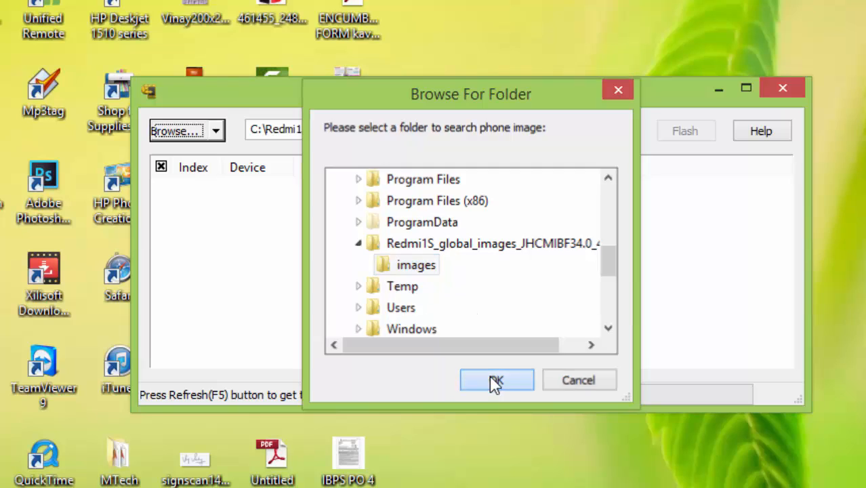
pyautogui.click(497, 379)
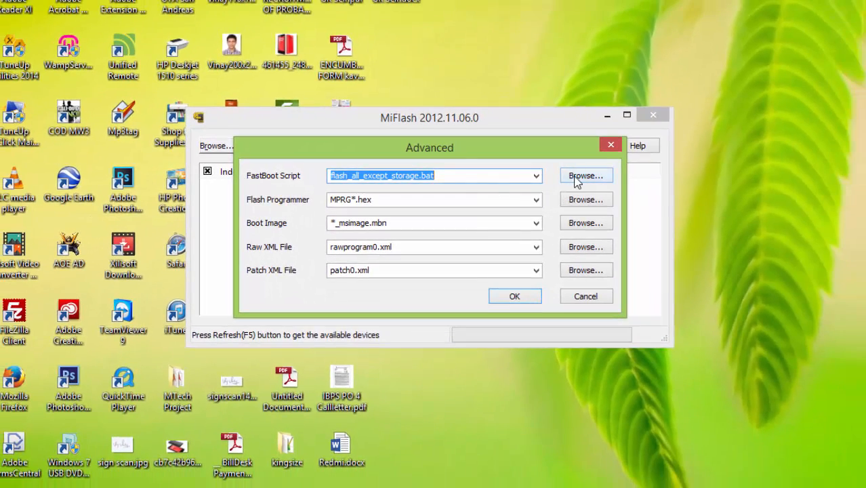
# Step: Choose flash_all.bat as the FastBoot script in Advanced settings and apply it
pyautogui.click(585, 176)
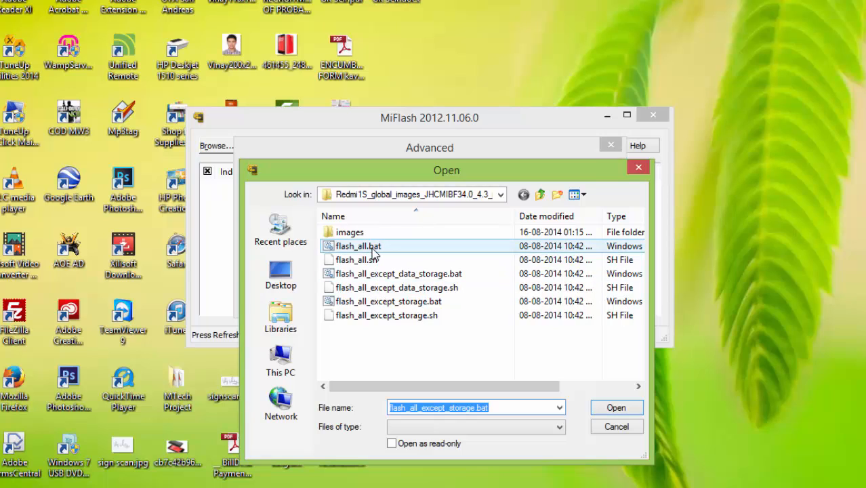
pyautogui.click(359, 246)
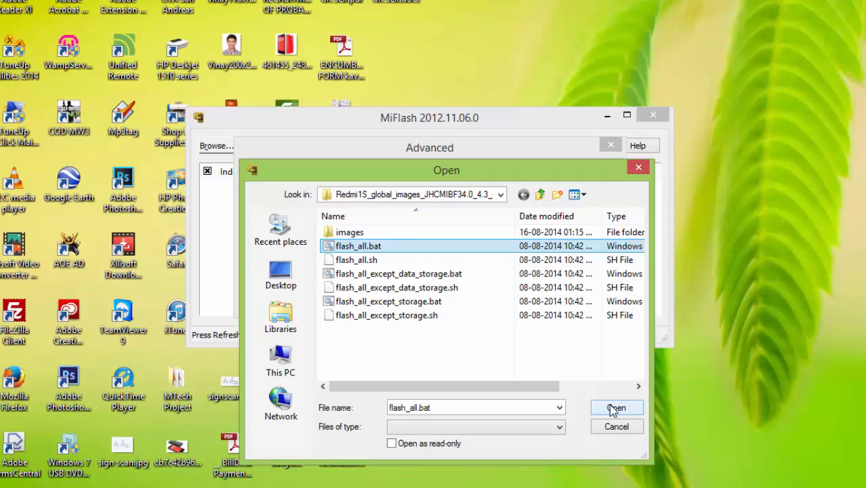
pyautogui.click(616, 408)
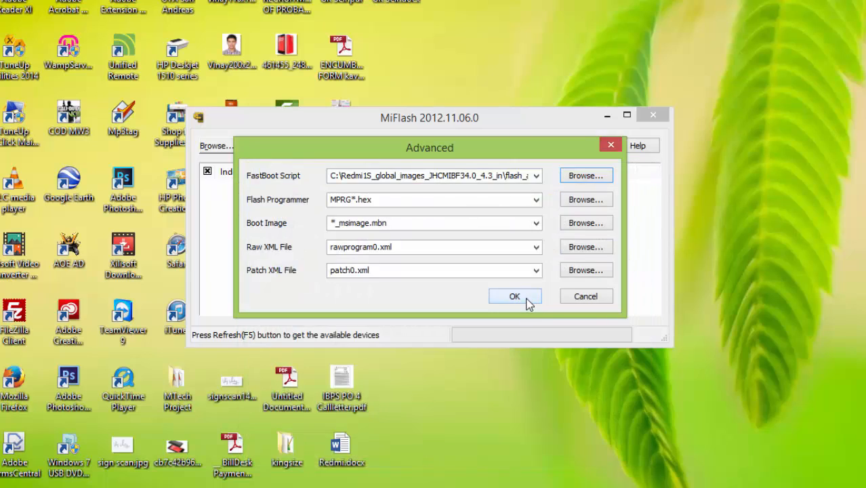
pyautogui.click(515, 296)
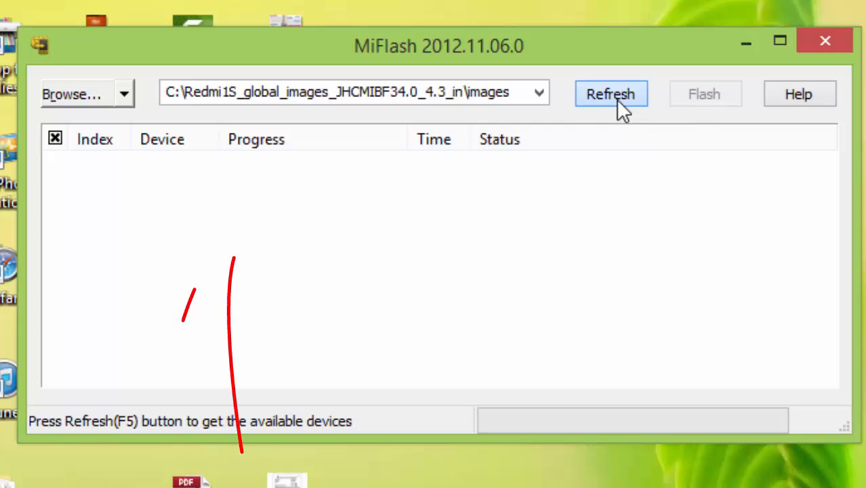
# Step: Refresh MiFlash so the connected device c88eb21e appears in the list
pyautogui.click(610, 93)
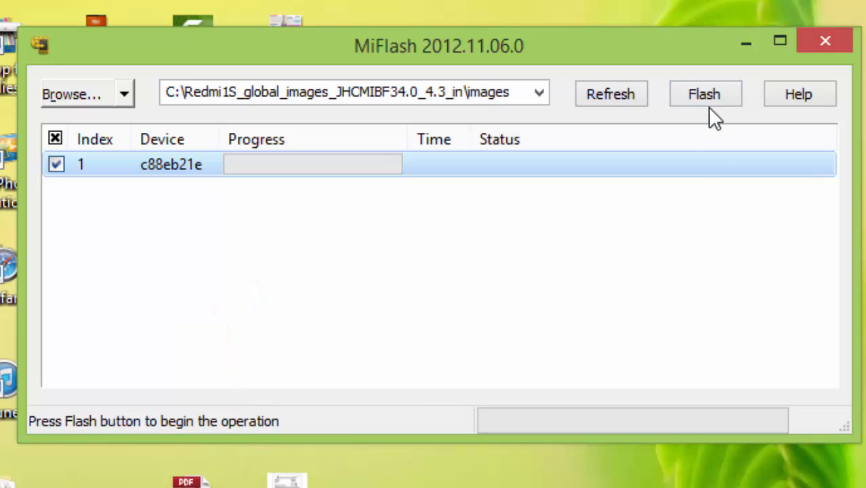
pyautogui.moveTo(642, 381)
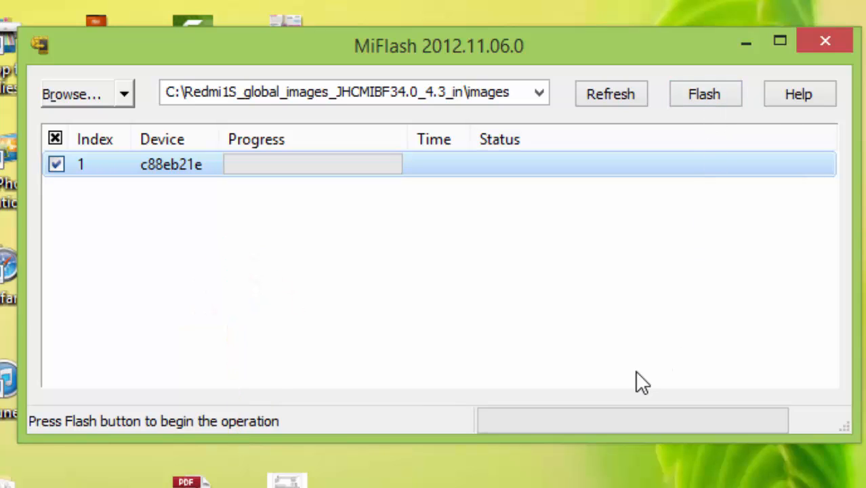